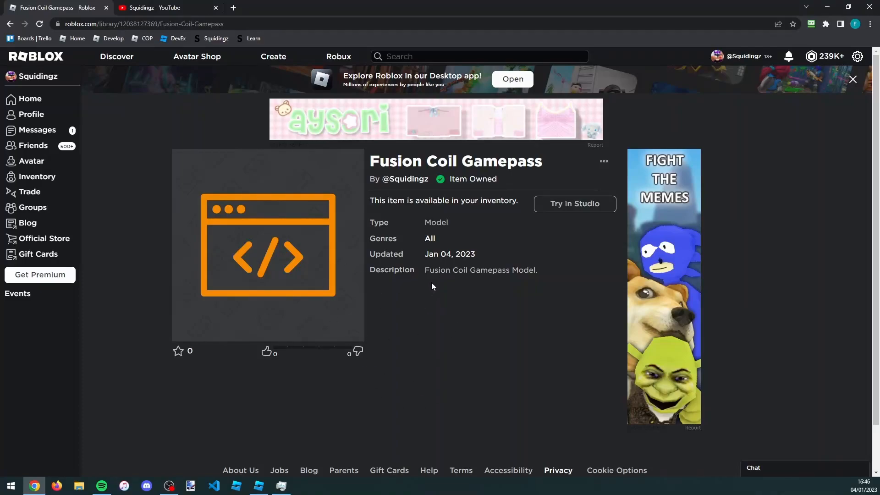
{"action": "mouse_move", "coordinate": [485, 278]}
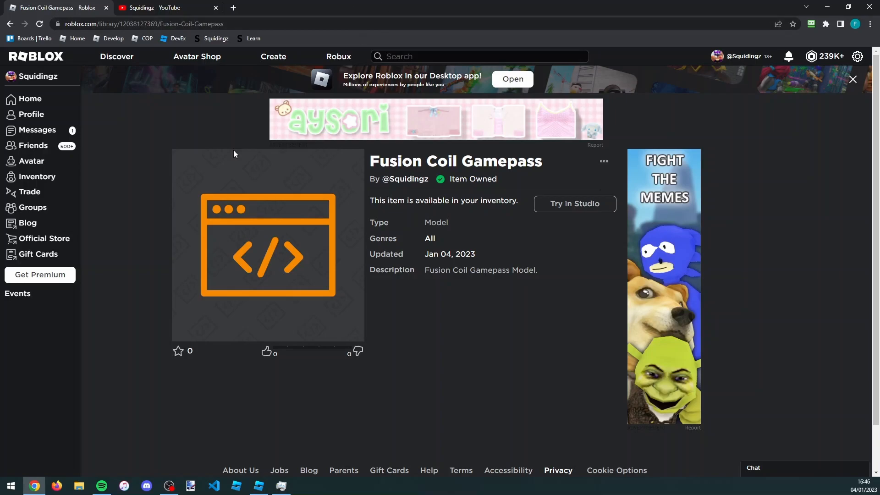
{"action": "mouse_move", "coordinate": [306, 226]}
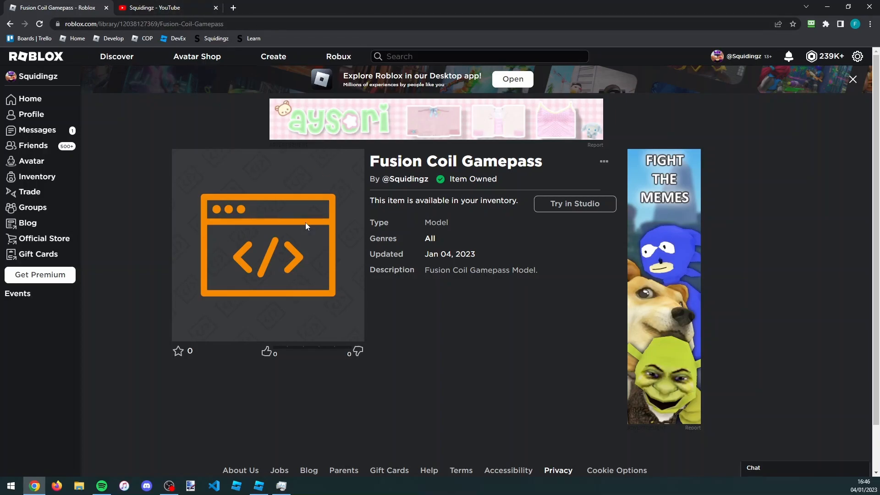
{"action": "mouse_move", "coordinate": [422, 258]}
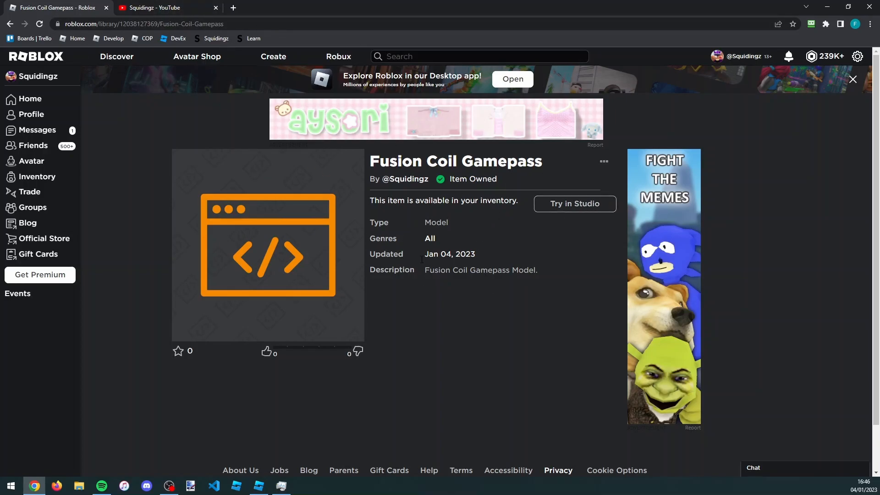
{"action": "mouse_move", "coordinate": [532, 228]}
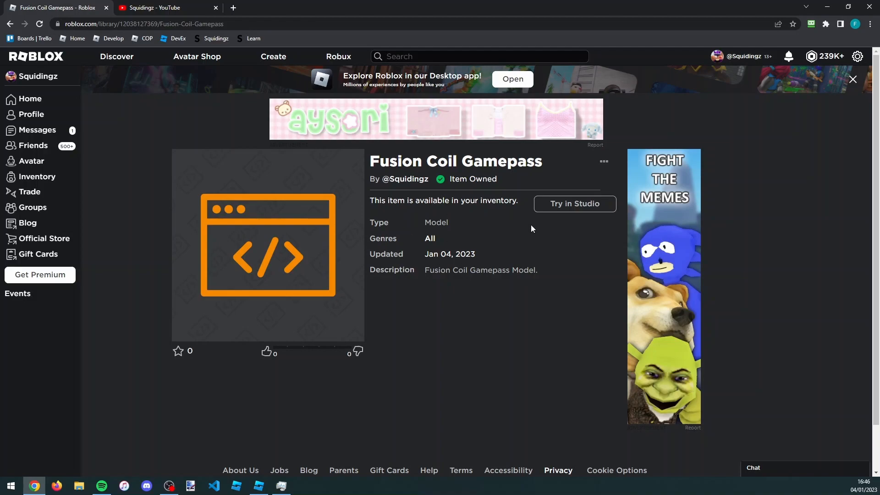
Bring up the Toolbox's My Models list and scroll to the Fusion Coil Gamepass model
{"action": "left_click", "coordinate": [258, 486]}
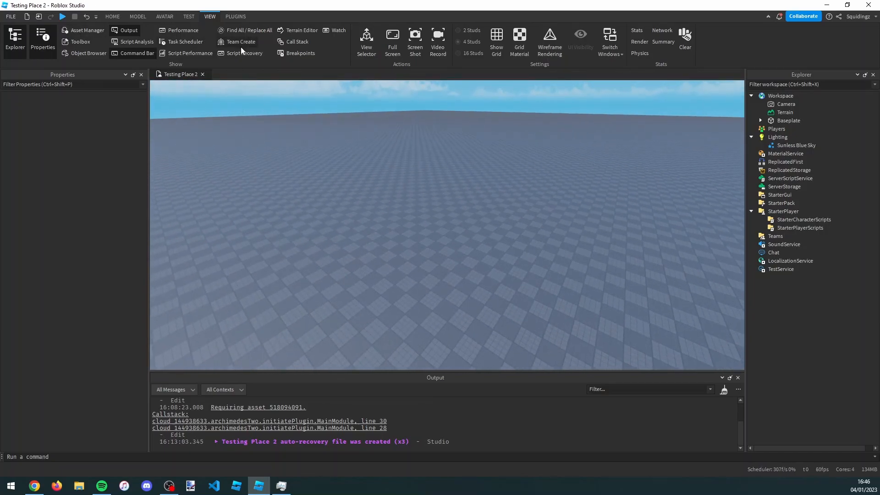
{"action": "left_click", "coordinate": [81, 42]}
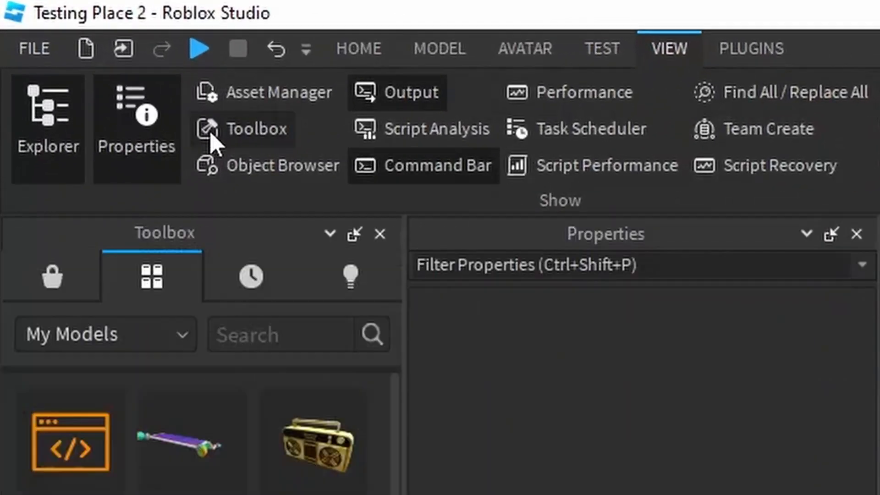
{"action": "scroll", "scroll_direction": "down", "scroll_amount": 3}
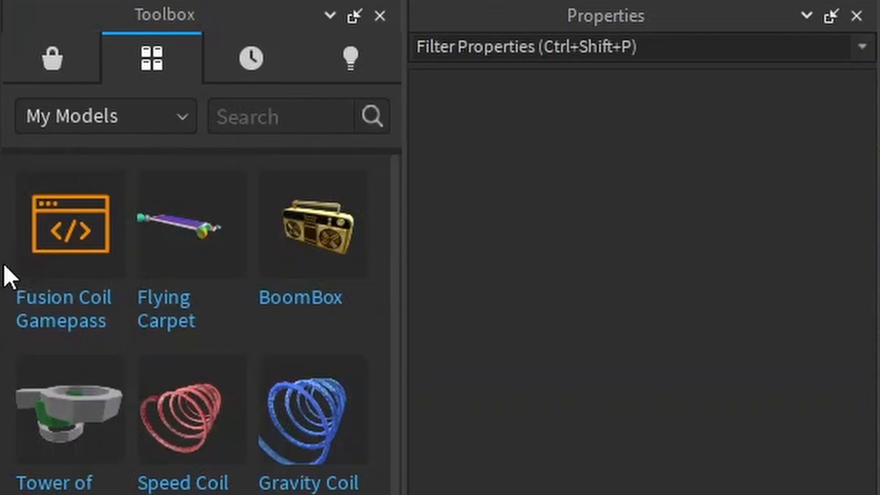
{"action": "mouse_move", "coordinate": [85, 309]}
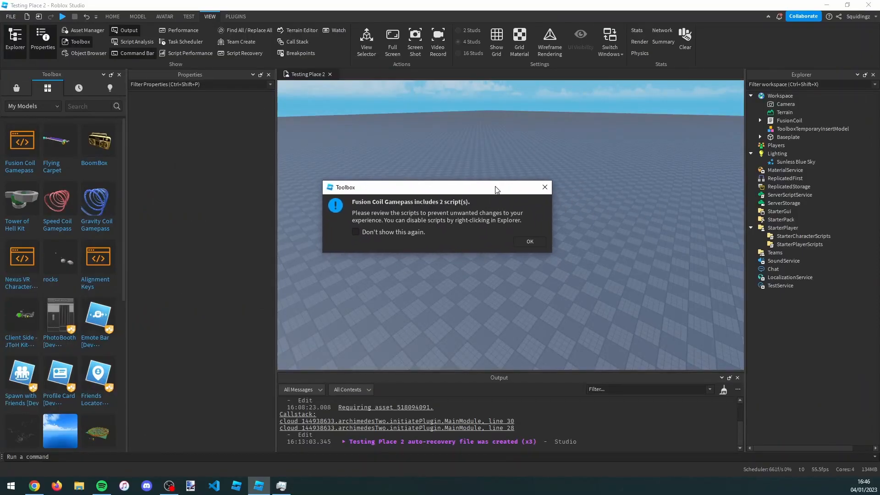
Accept the included-scripts warning so the Fusion Coil model is inserted
{"action": "left_click", "coordinate": [528, 241]}
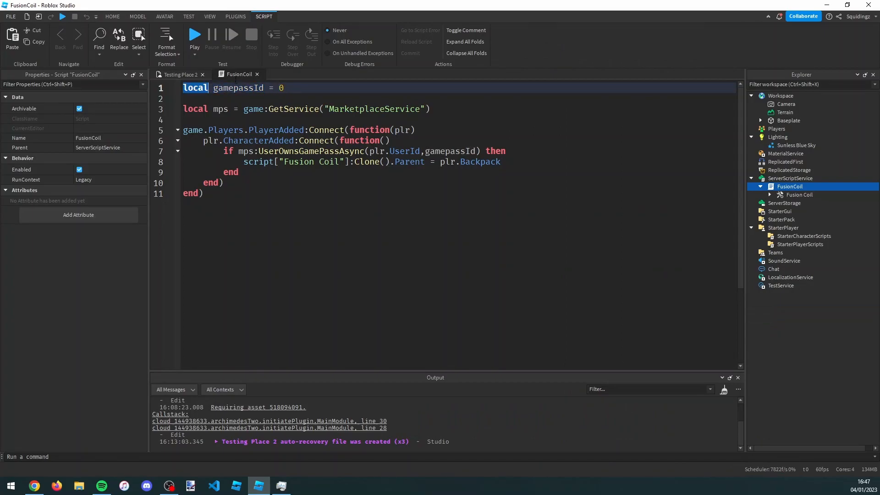
From Testing Place 2's Store tab, start creating a new pass
{"action": "double_click", "coordinate": [238, 88]}
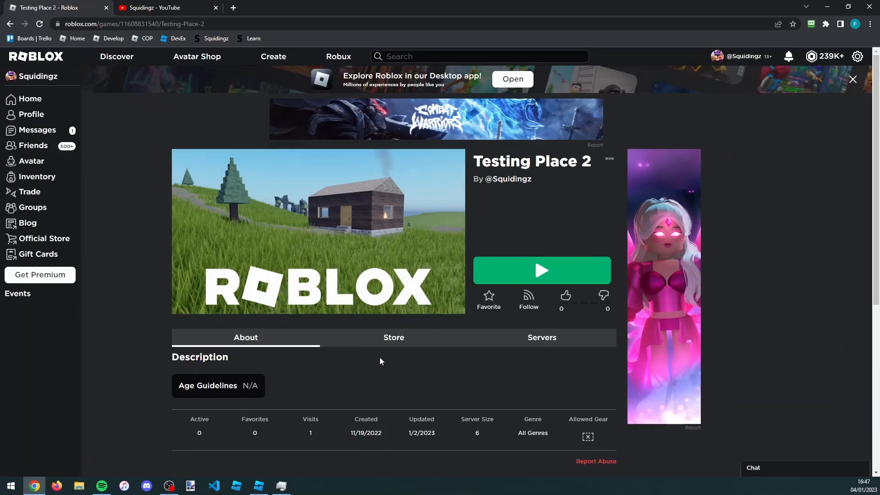
{"action": "left_click", "coordinate": [394, 337]}
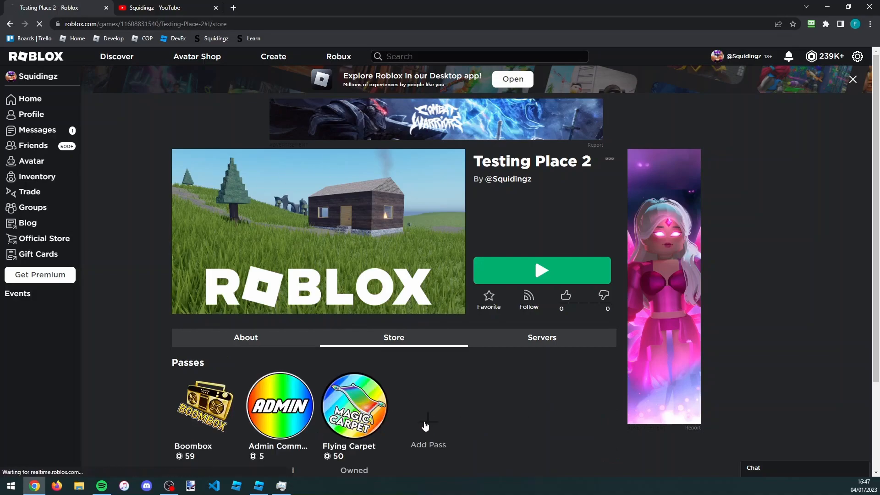
{"action": "left_click", "coordinate": [428, 427]}
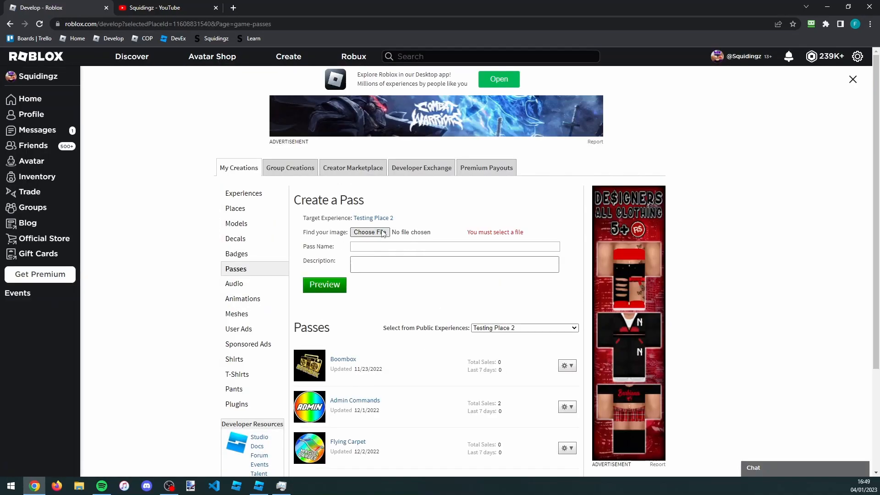
Create a pass named 'Fusion Coil' with the Fusion Coil image and find it in the passes list
{"action": "left_click", "coordinate": [370, 232]}
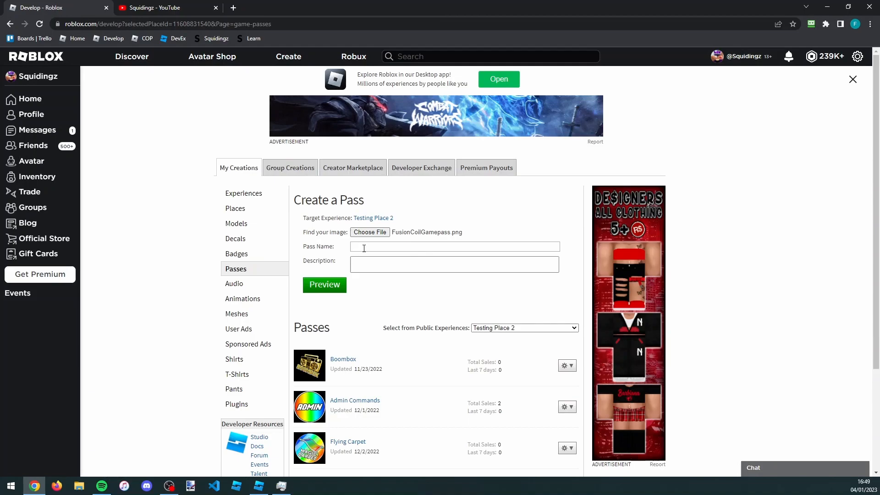
{"action": "type", "text": "Fusion Coil"}
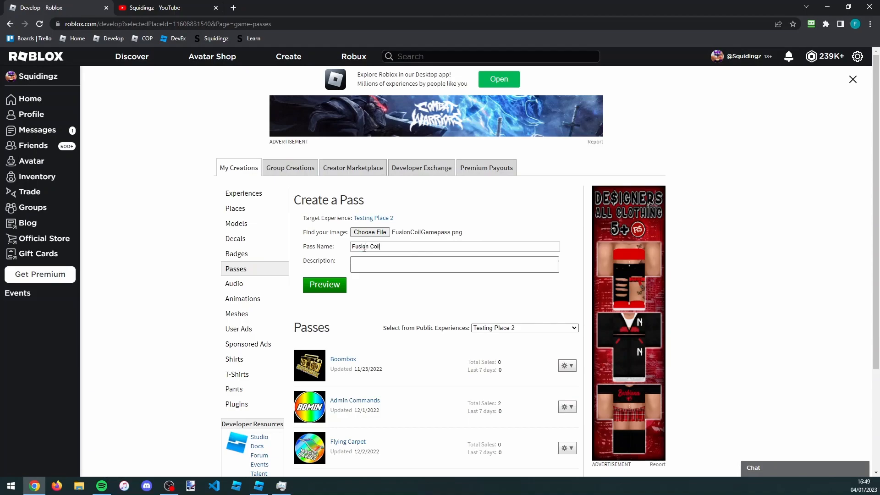
{"action": "left_click", "coordinate": [454, 264]}
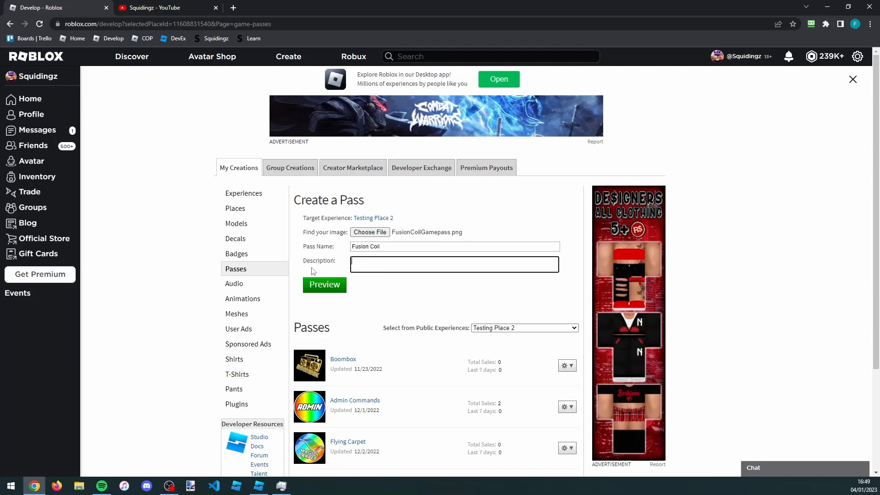
{"action": "left_click", "coordinate": [324, 285]}
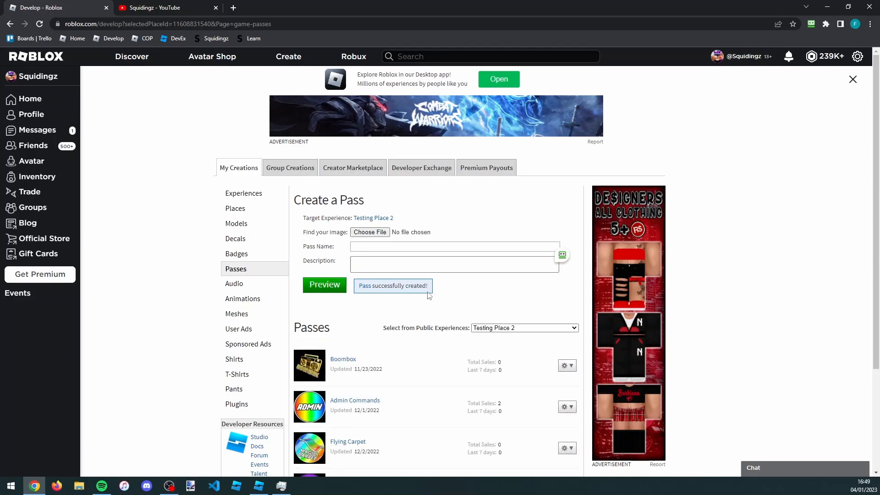
{"action": "scroll", "scroll_direction": "down", "scroll_amount": 3}
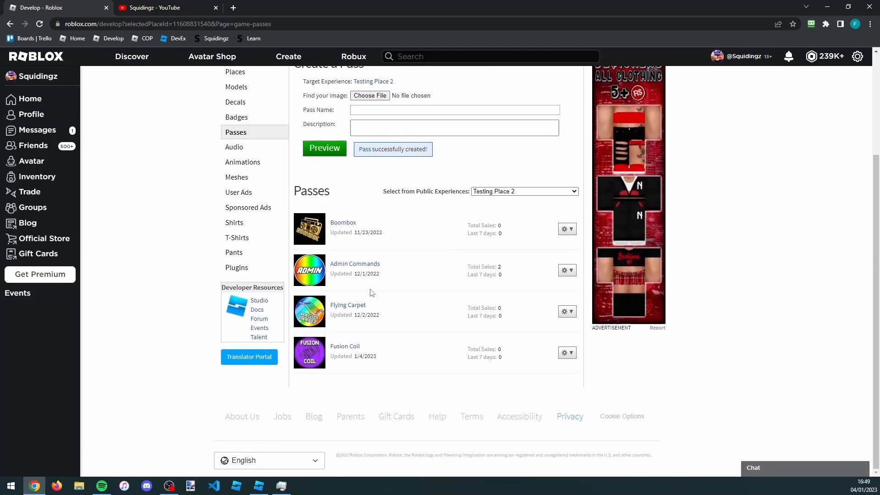
{"action": "left_click", "coordinate": [346, 346]}
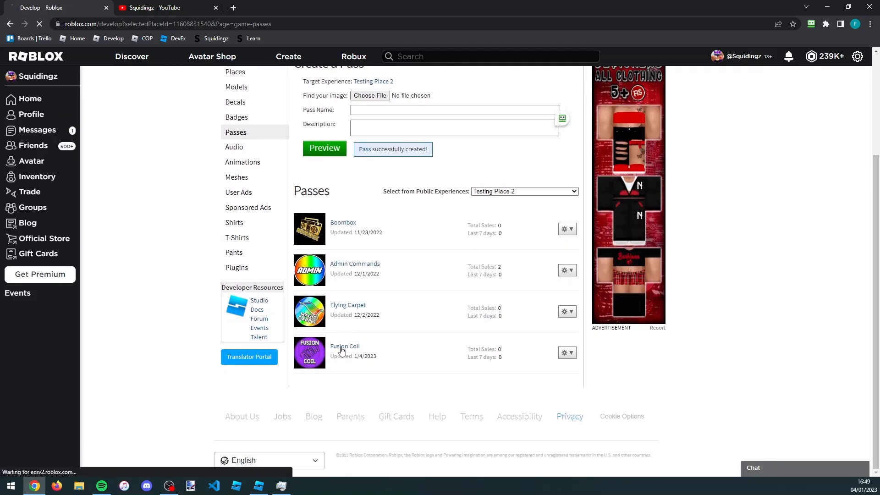
From the Fusion Coil pass page, choose Configure in its options menu
{"action": "left_click", "coordinate": [345, 347]}
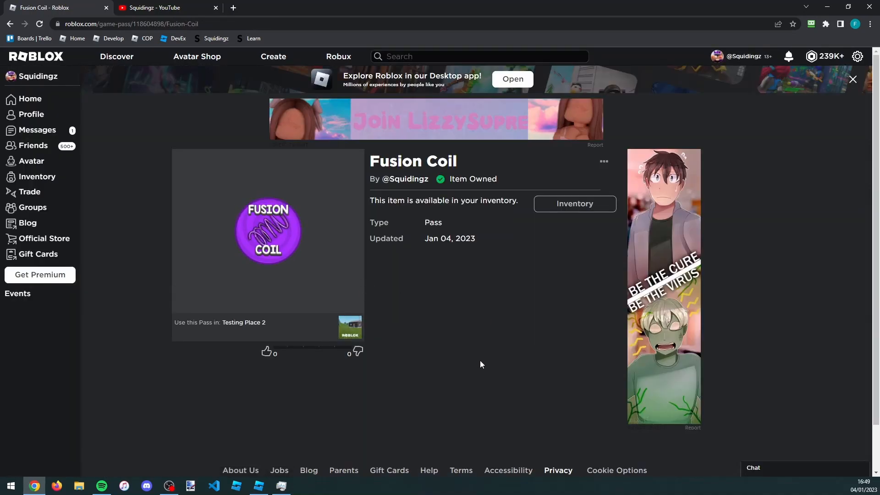
{"action": "mouse_move", "coordinate": [459, 264]}
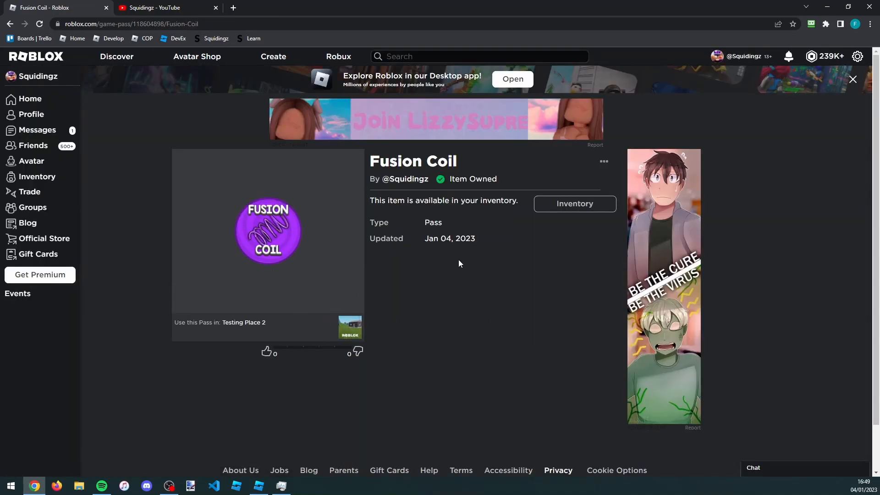
{"action": "left_click", "coordinate": [604, 161]}
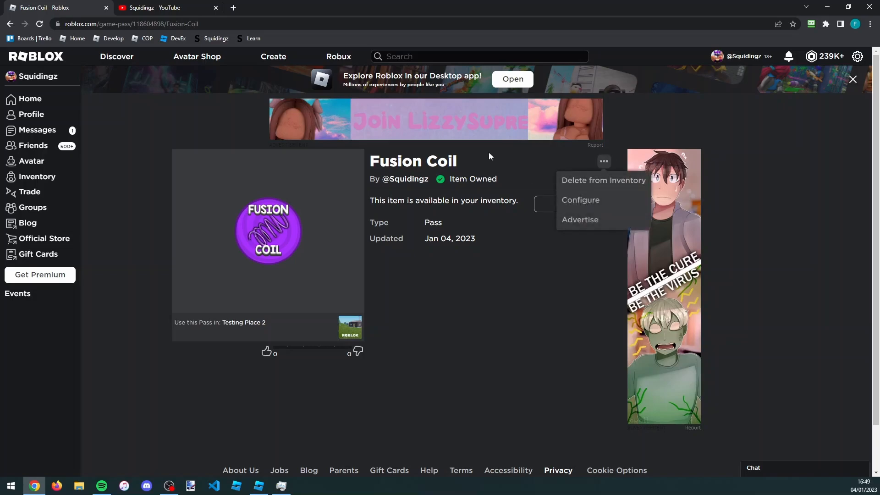
{"action": "left_click", "coordinate": [580, 200]}
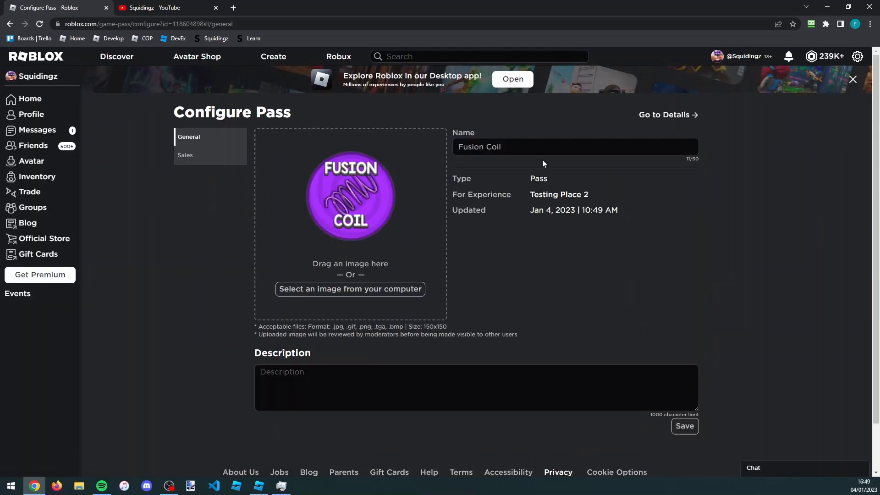
In Sales settings, mark the pass Item for Sale at 50 Robux and save
{"action": "left_click", "coordinate": [184, 155]}
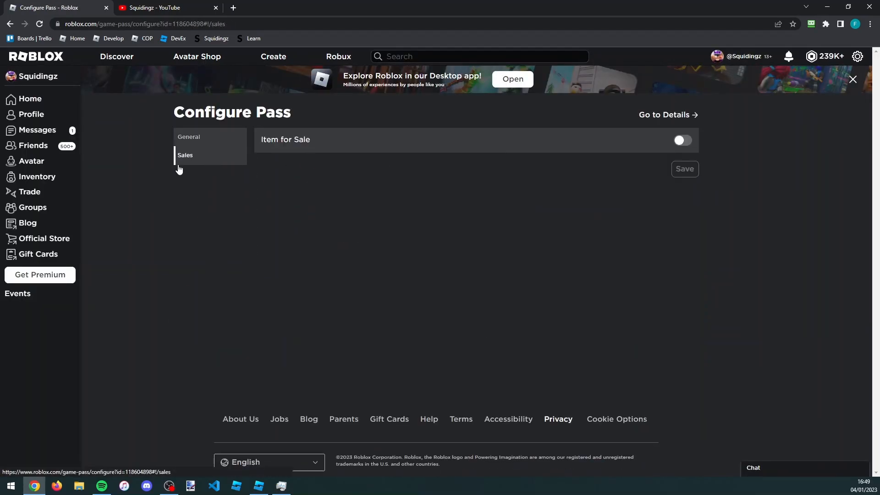
{"action": "left_click", "coordinate": [682, 139]}
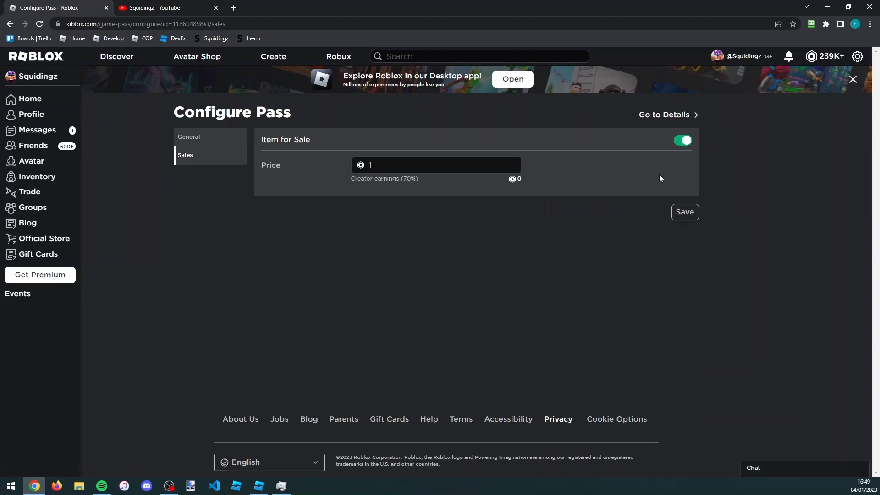
{"action": "left_click", "coordinate": [431, 164]}
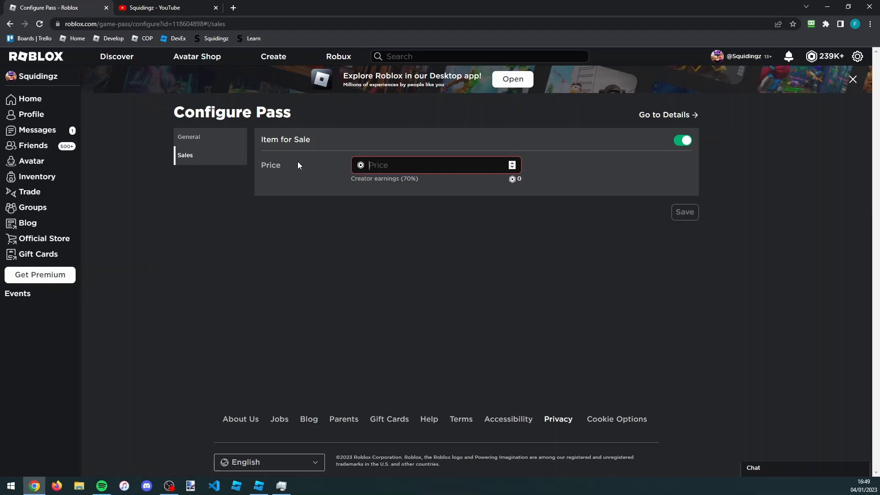
{"action": "type", "text": "50"}
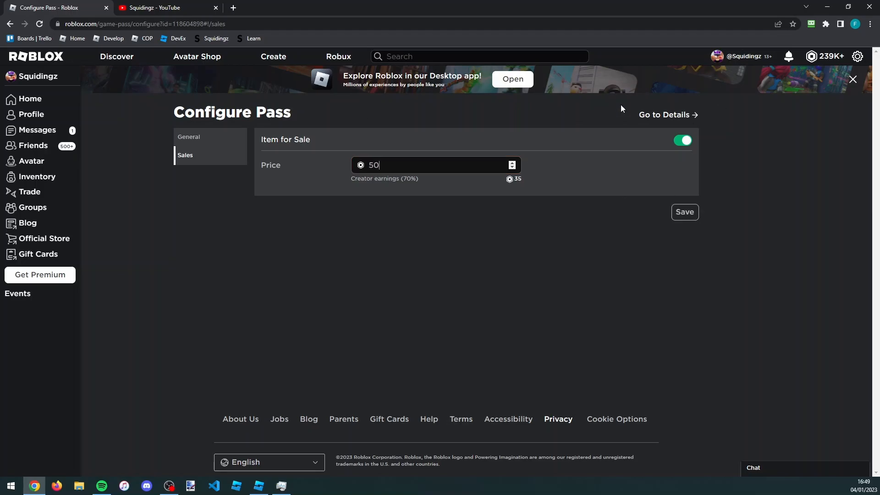
{"action": "left_click", "coordinate": [684, 211]}
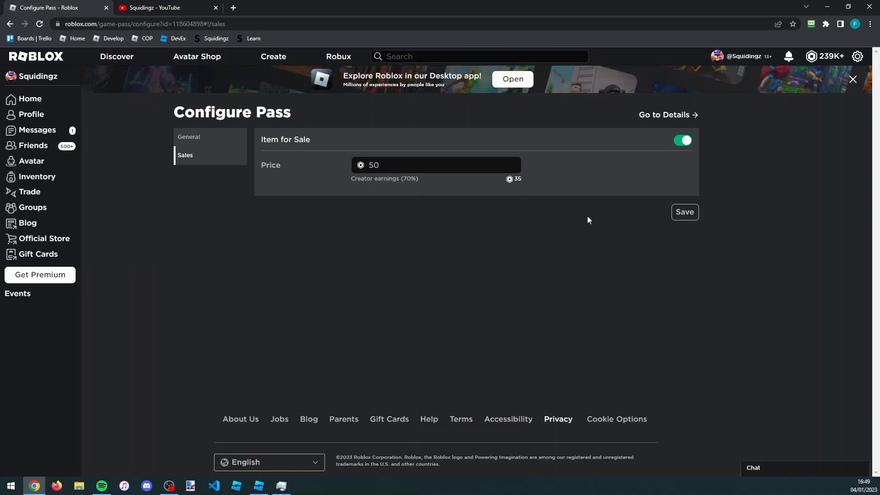
{"action": "mouse_move", "coordinate": [668, 115]}
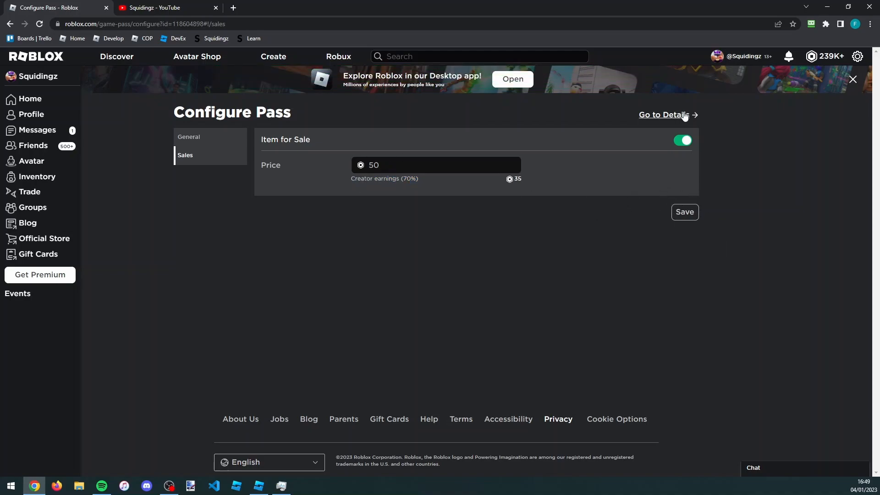
{"action": "mouse_move", "coordinate": [676, 118]}
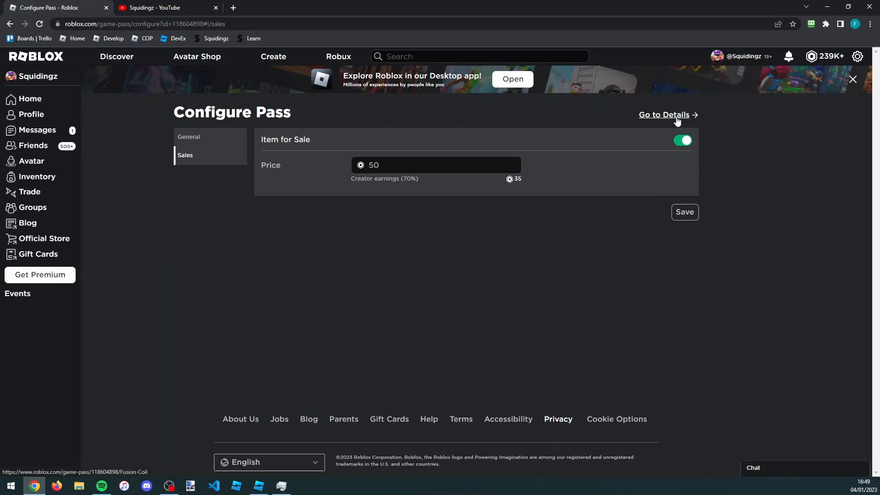
Go to the pass details page and select its ID 118604898 in the address bar
{"action": "left_click", "coordinate": [665, 114]}
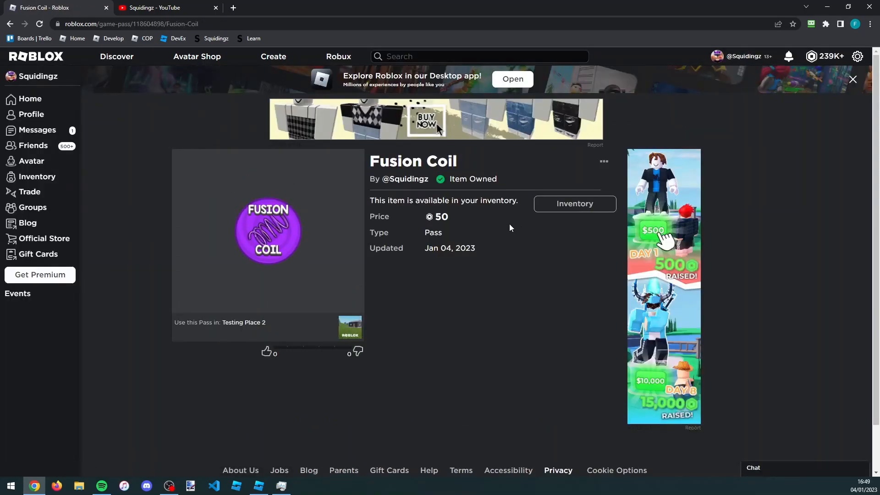
{"action": "mouse_move", "coordinate": [403, 247]}
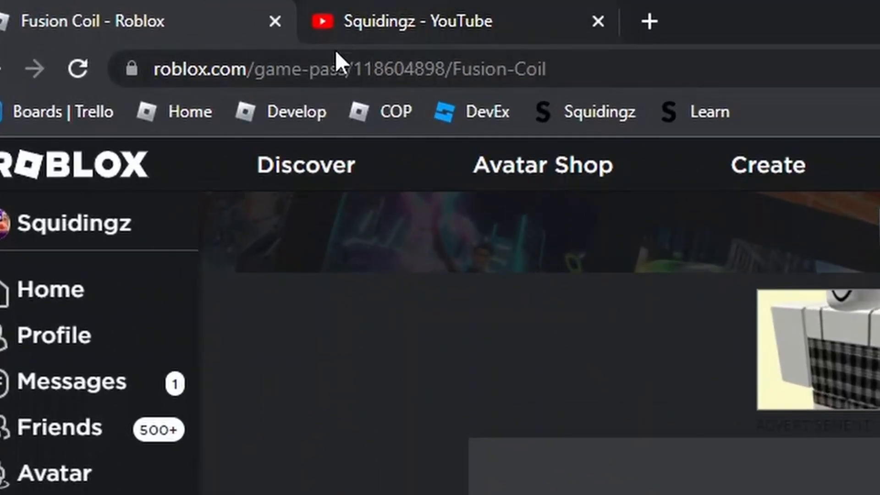
{"action": "double_click", "coordinate": [381, 69]}
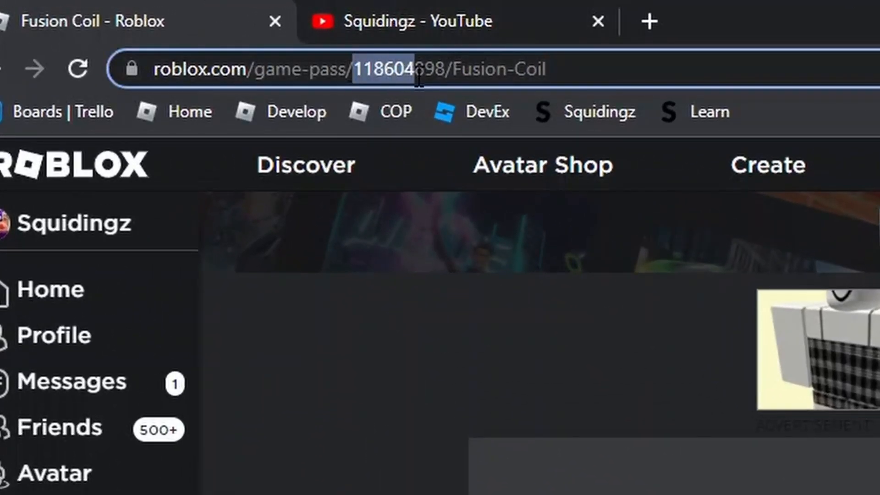
{"action": "double_click", "coordinate": [500, 69]}
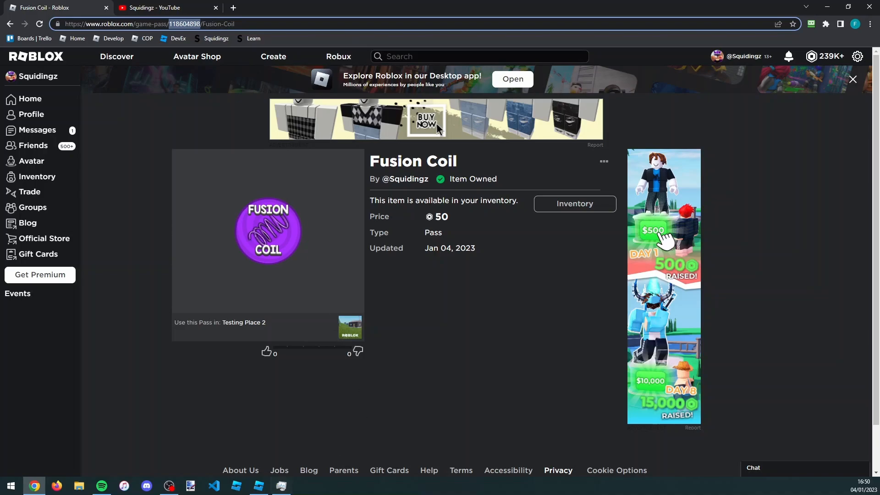
Back in Studio, enter 118604898 as the gamepassId in the FusionCoil script
{"action": "left_click", "coordinate": [259, 485]}
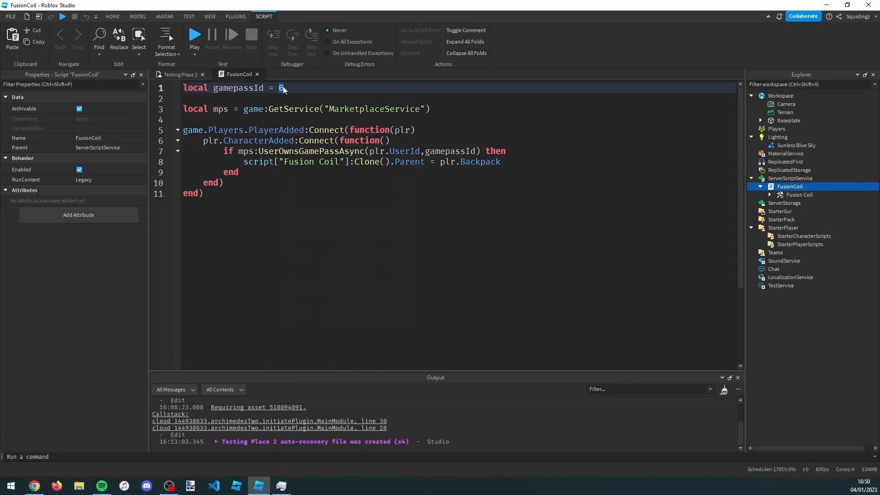
{"action": "type", "text": "118604898"}
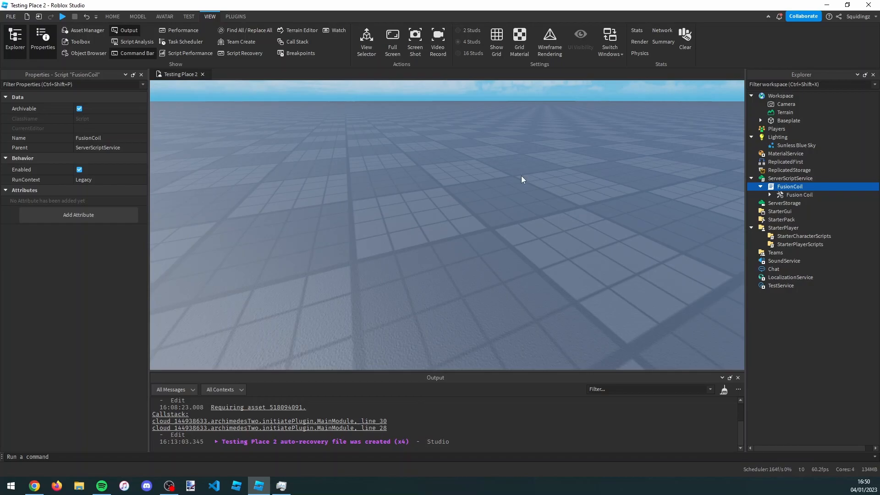
Select StarterPlayer to show its walk speed 16 and jump power 50
{"action": "left_click", "coordinate": [784, 227]}
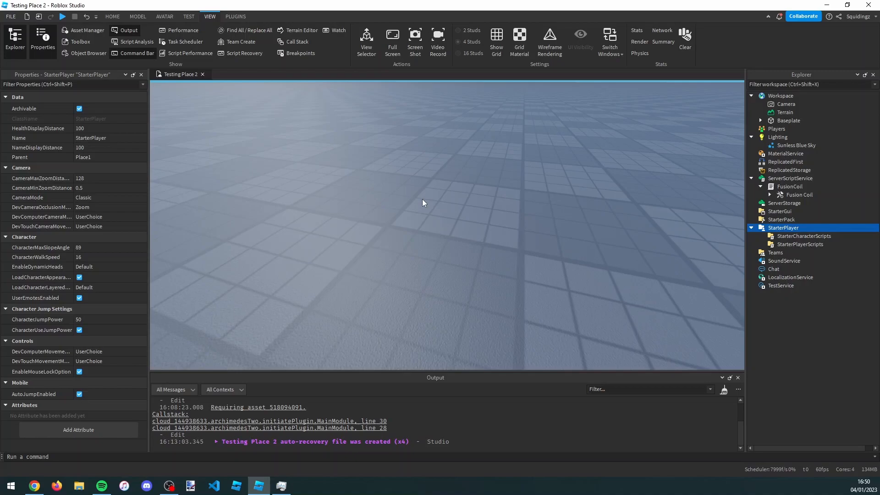
{"action": "mouse_move", "coordinate": [122, 14]}
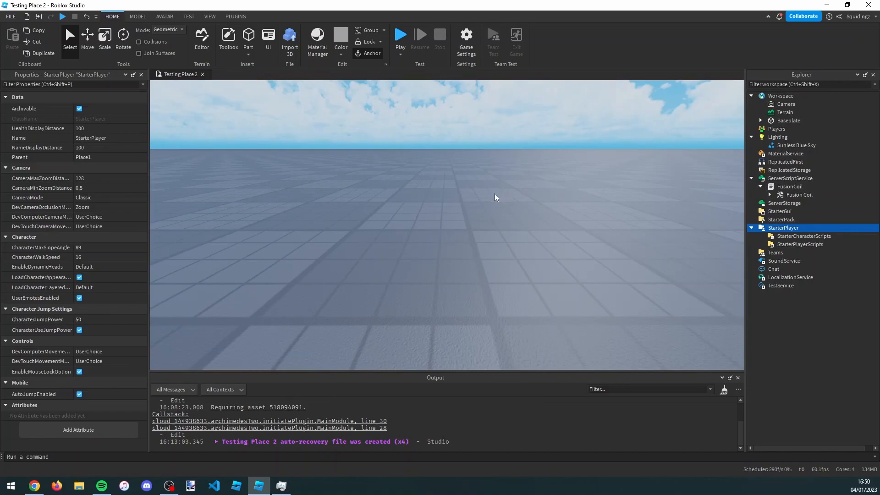
{"action": "left_click", "coordinate": [466, 39]}
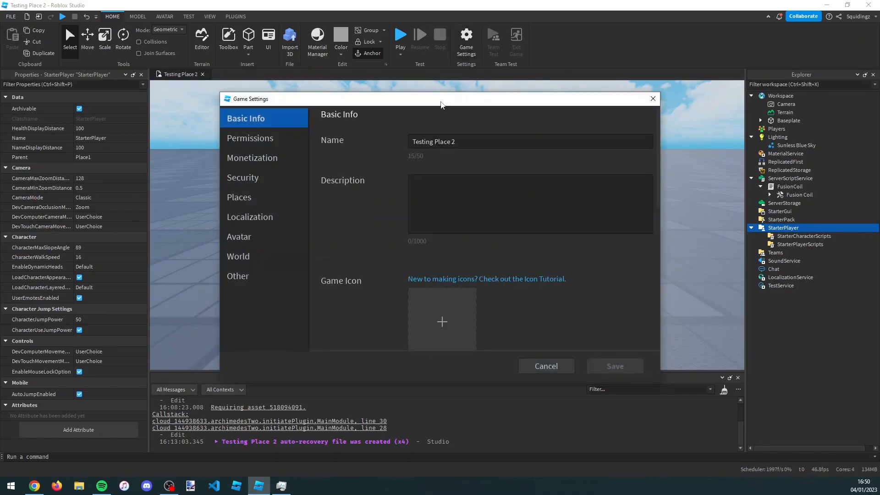
{"action": "left_click", "coordinate": [243, 177]}
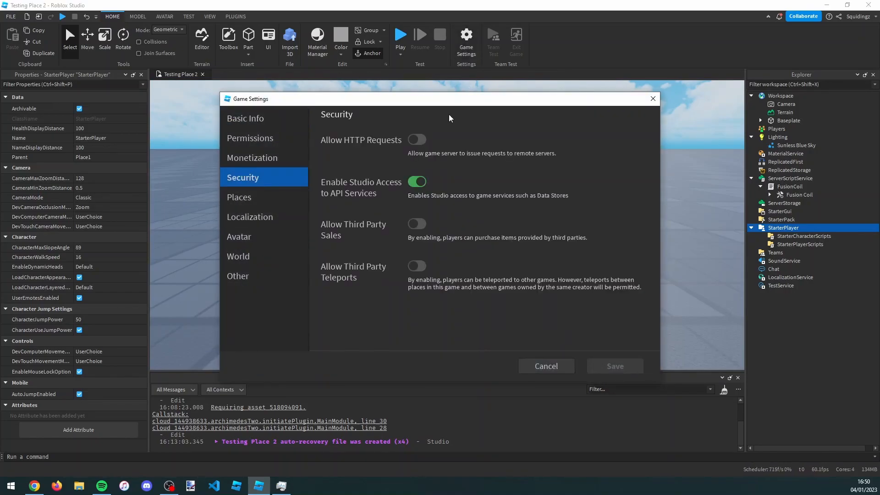
{"action": "mouse_move", "coordinate": [324, 196]}
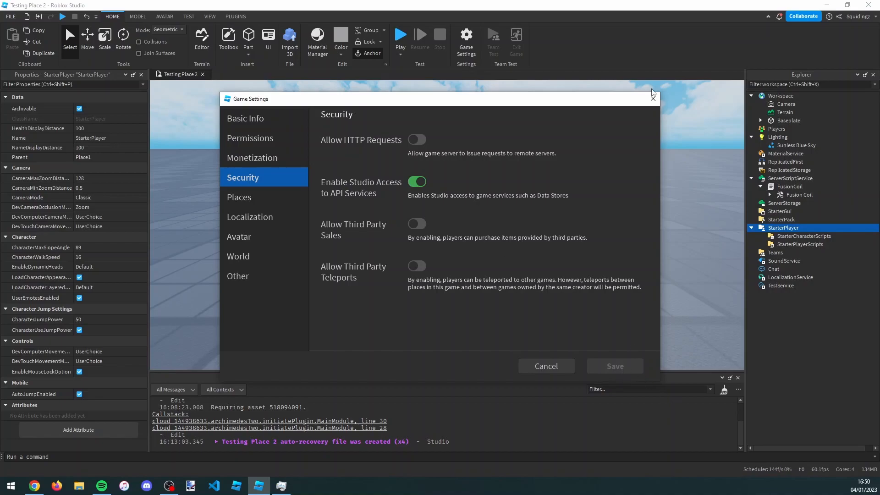
{"action": "left_click", "coordinate": [652, 96]}
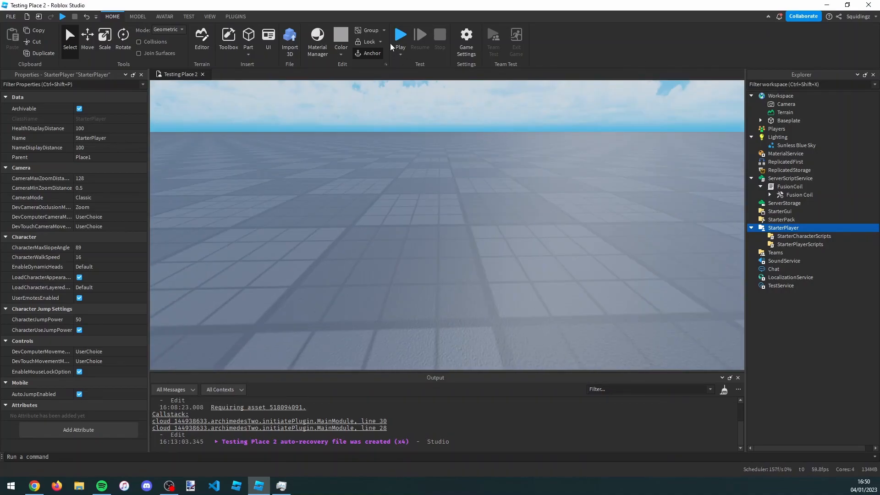
Run a quick playtest of the game and stop it
{"action": "left_click", "coordinate": [400, 39]}
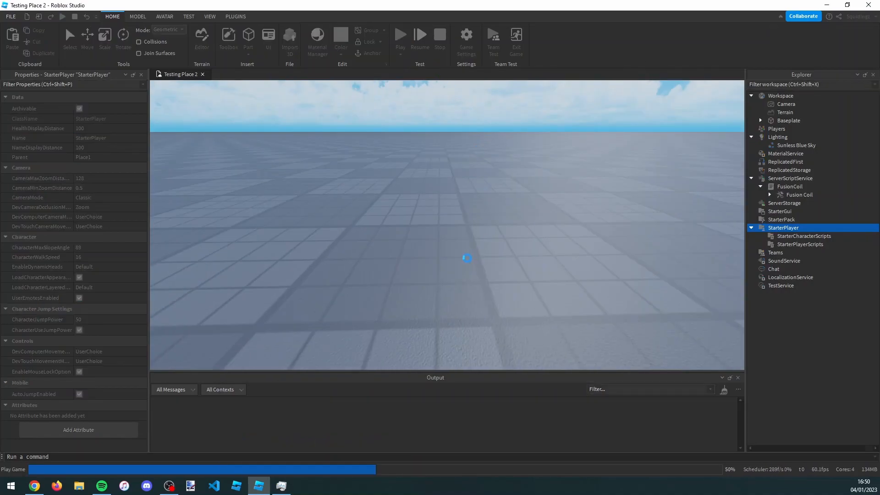
{"action": "left_click", "coordinate": [400, 37]}
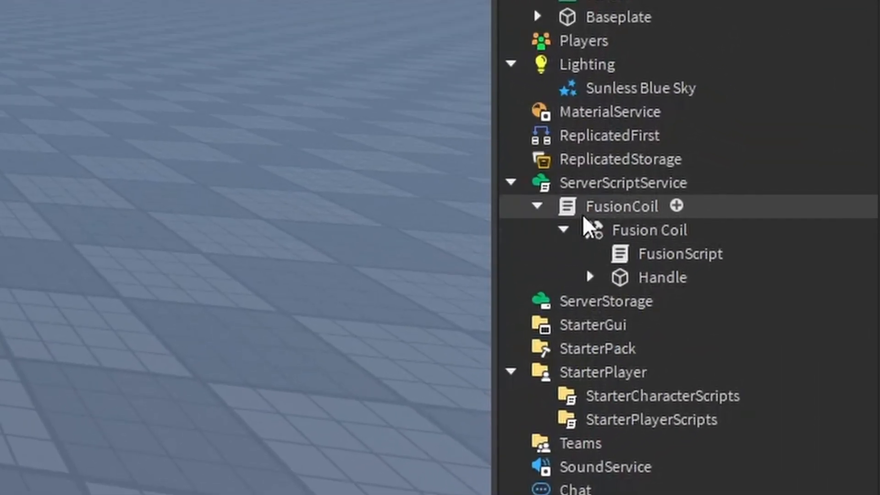
Select and open FusionScript under the Fusion Coil tool in the Explorer
{"action": "left_click", "coordinate": [679, 254]}
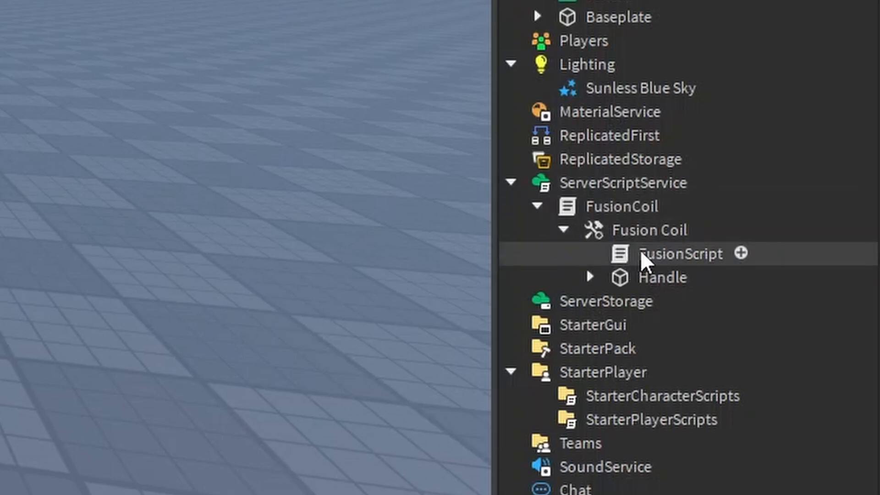
{"action": "left_click", "coordinate": [678, 253]}
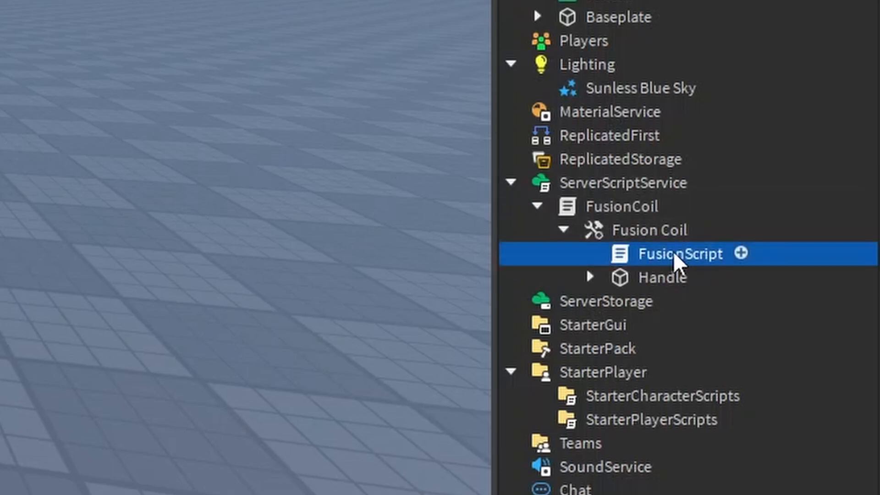
{"action": "double_click", "coordinate": [679, 253]}
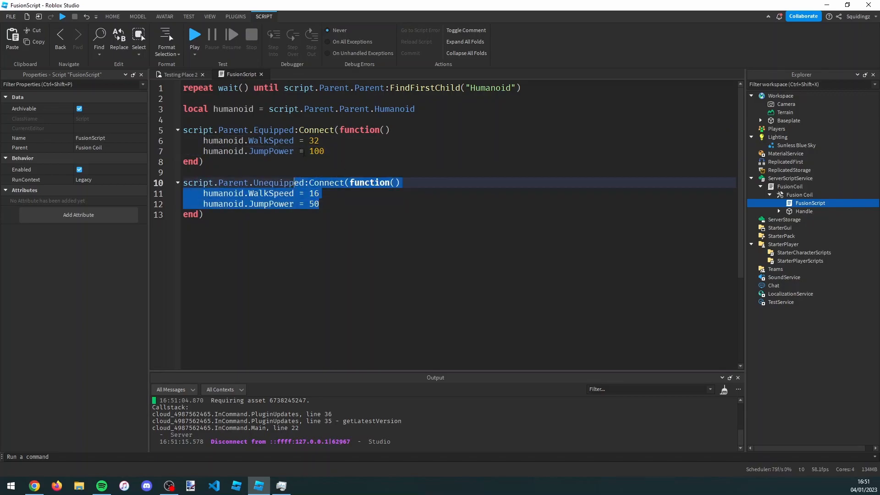
Return to the Testing Place 2 view and start a playtest
{"action": "left_click", "coordinate": [315, 140]}
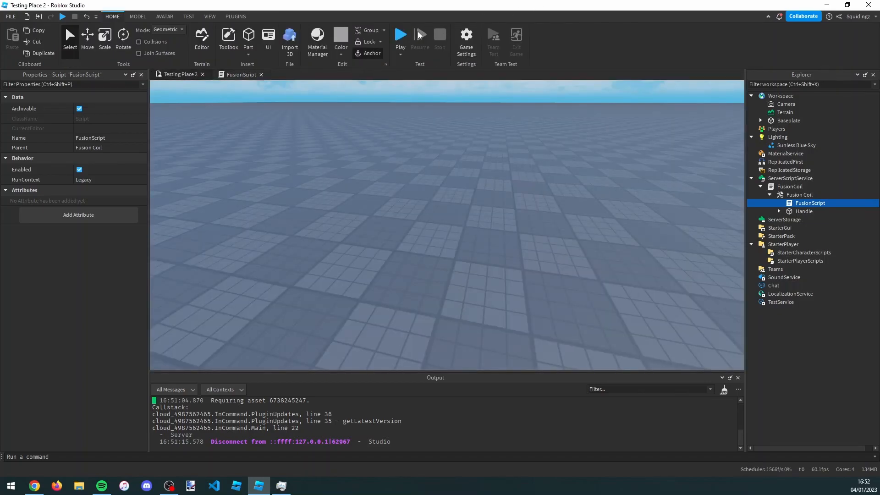
{"action": "left_click", "coordinate": [401, 35]}
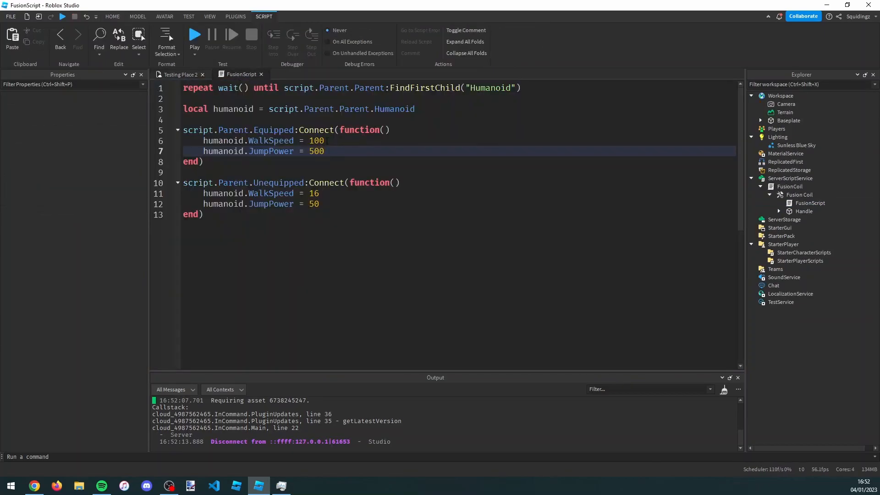
Restore equipped WalkSpeed to 32 and JumpPower to 100 in FusionScript
{"action": "type", "text": "32"}
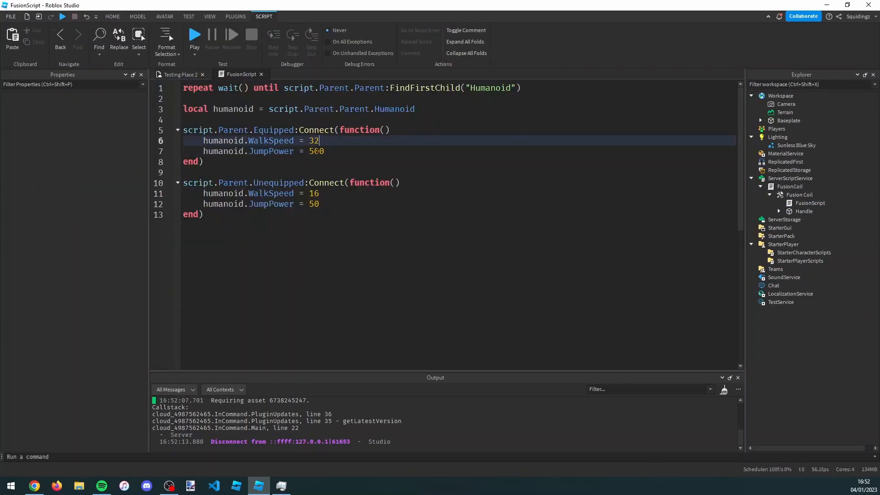
{"action": "type", "text": "100"}
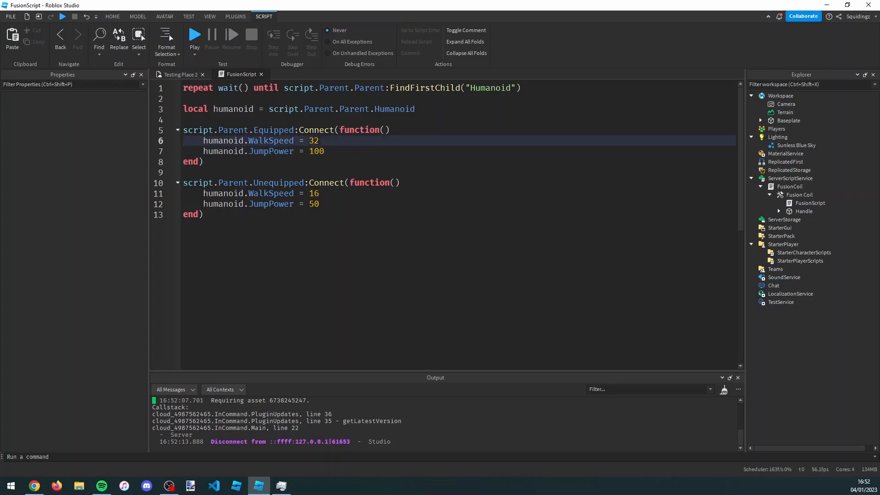
{"action": "double_click", "coordinate": [315, 152]}
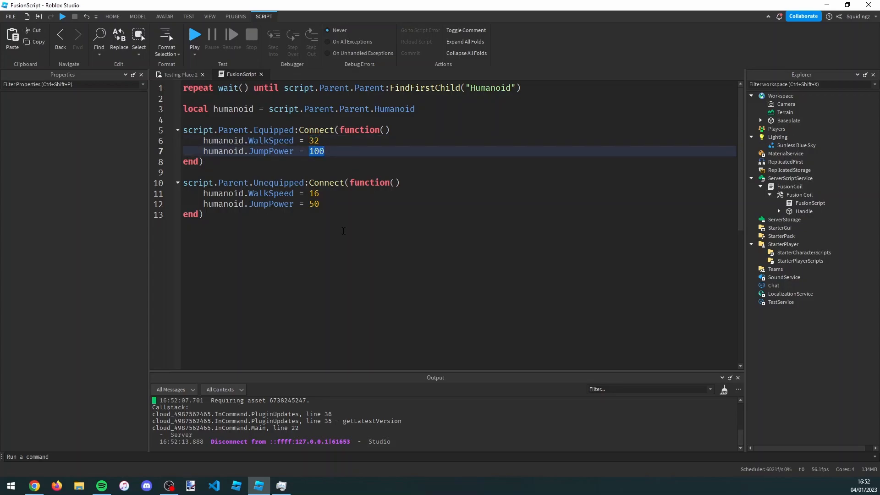